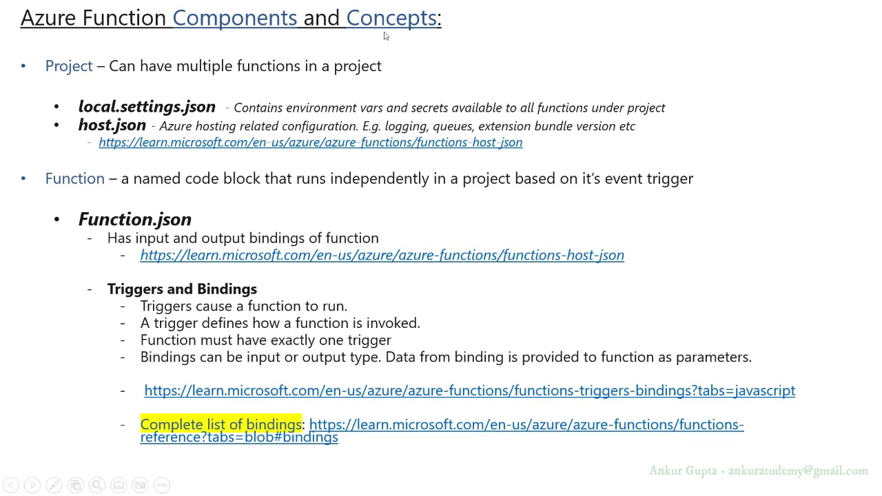
mouse_move(324, 233)
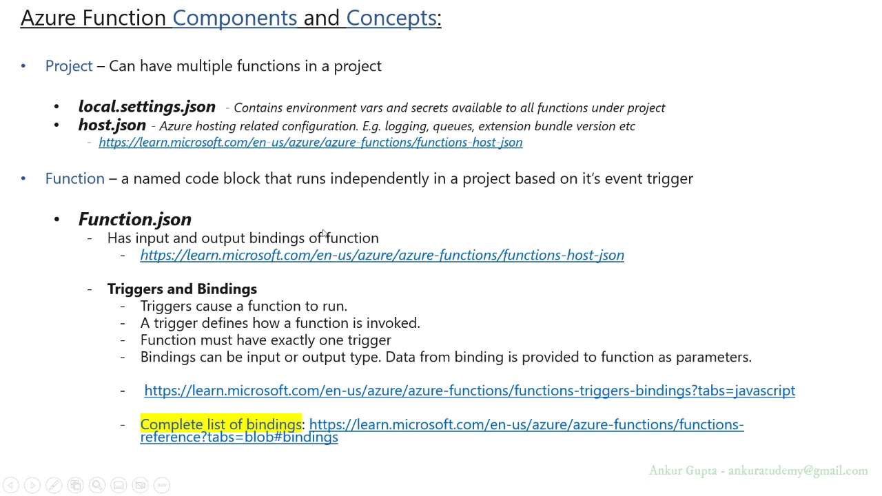
mouse_move(207, 122)
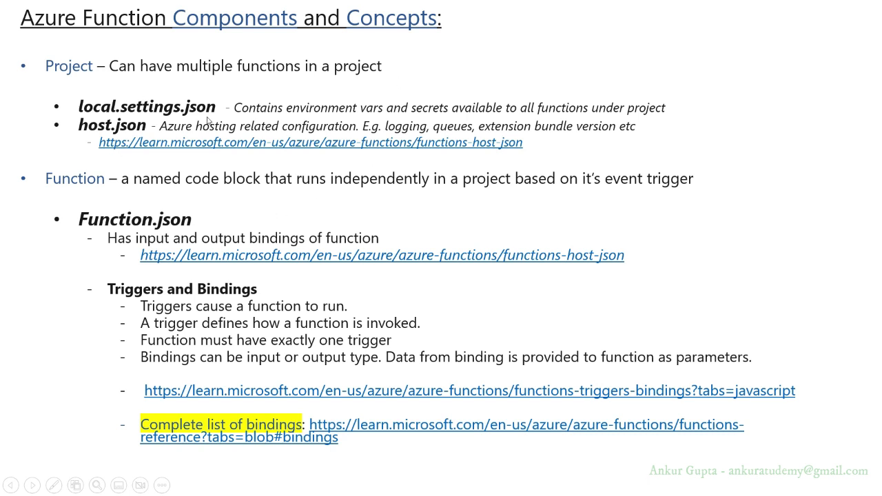
mouse_move(248, 91)
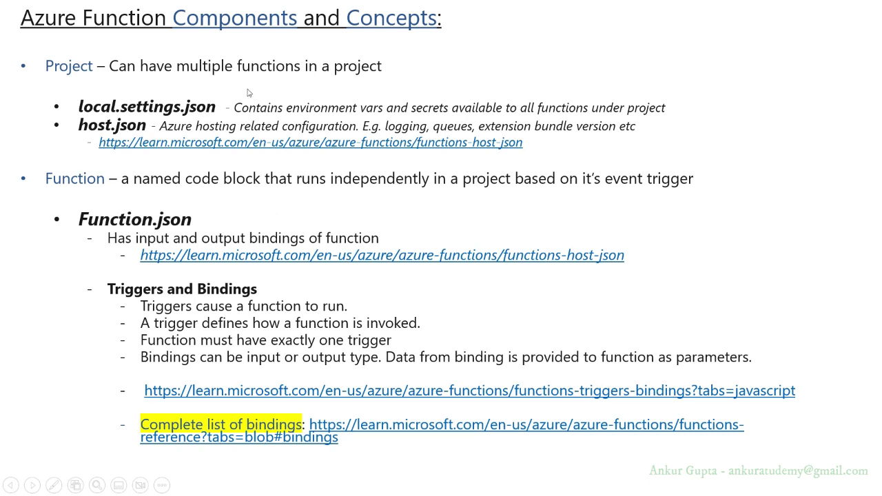
mouse_move(194, 83)
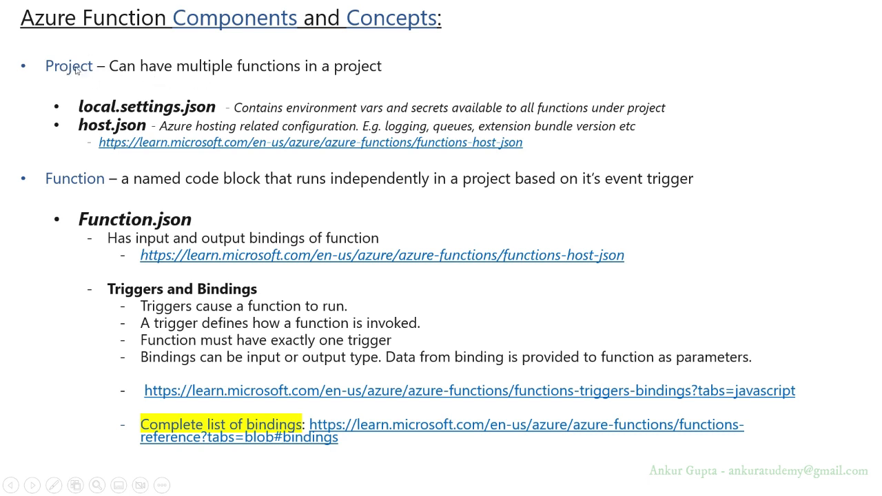
mouse_move(287, 71)
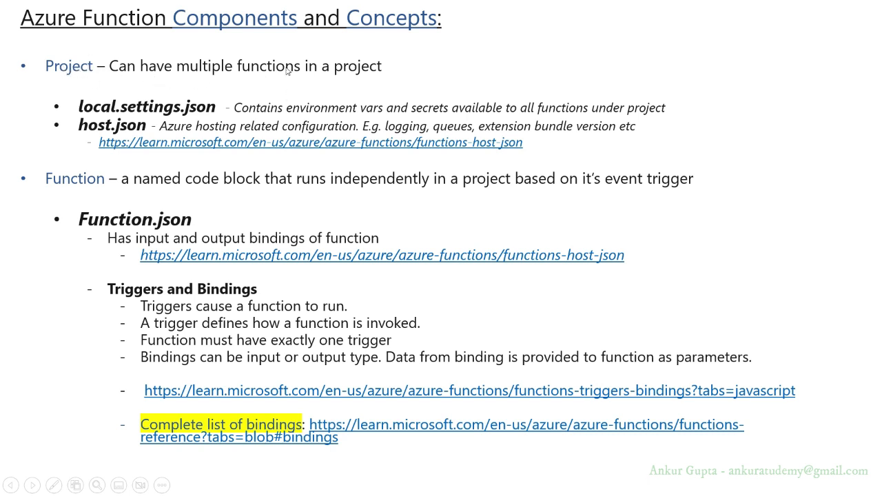
mouse_move(79, 78)
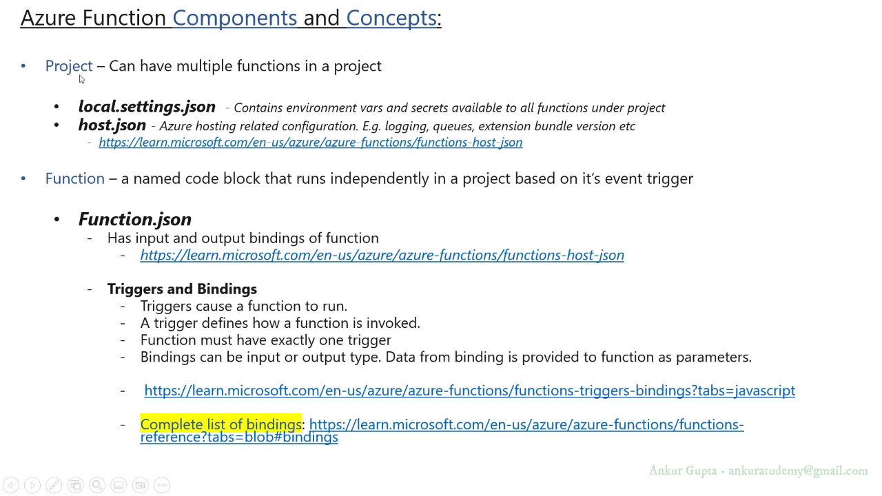
mouse_move(171, 119)
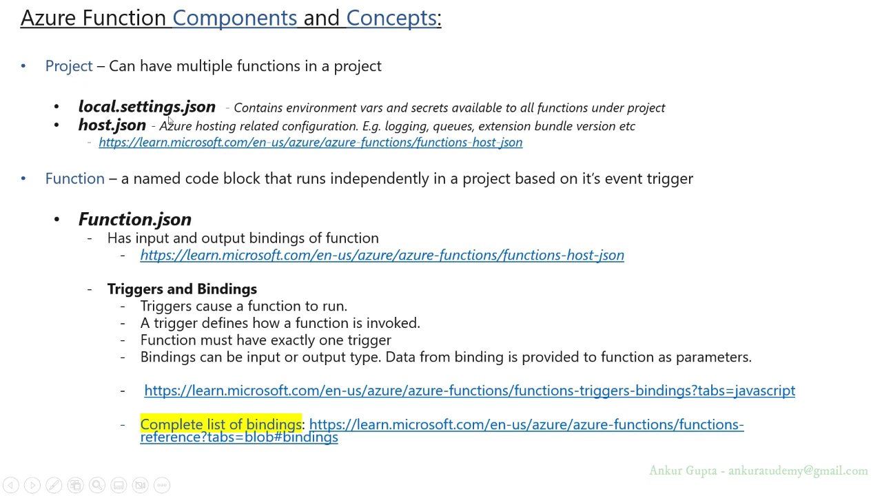
mouse_move(251, 94)
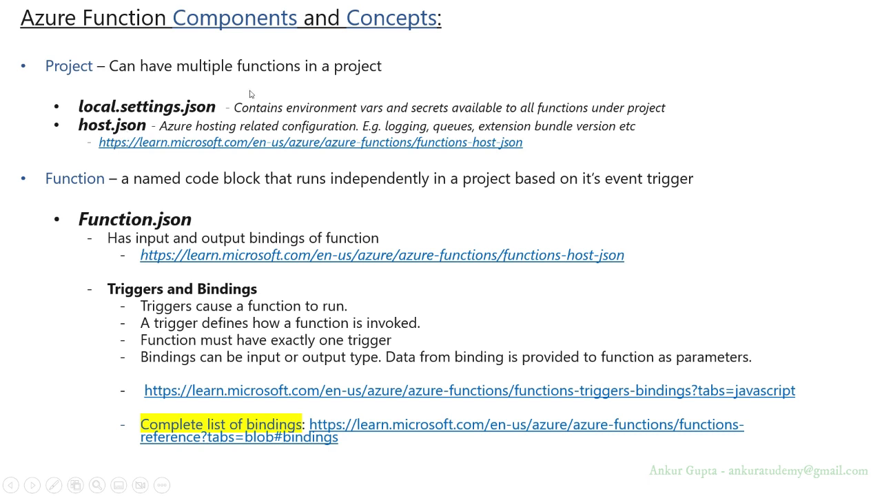
mouse_move(281, 73)
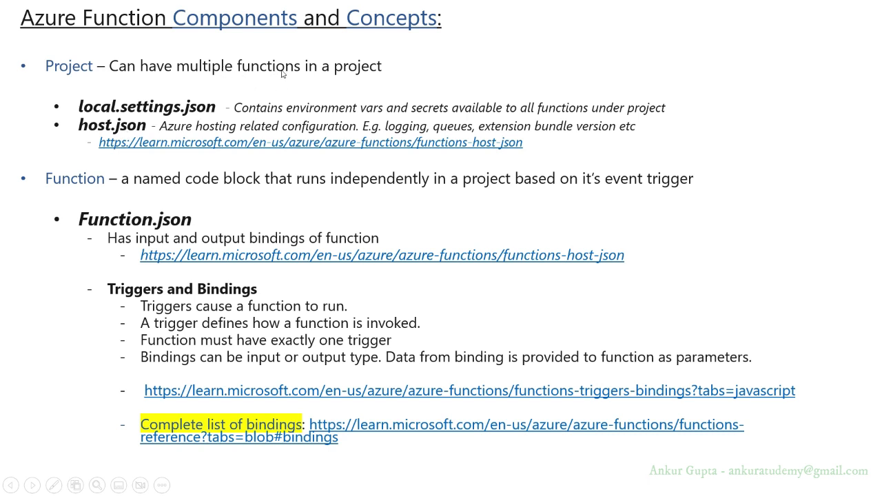
mouse_move(270, 72)
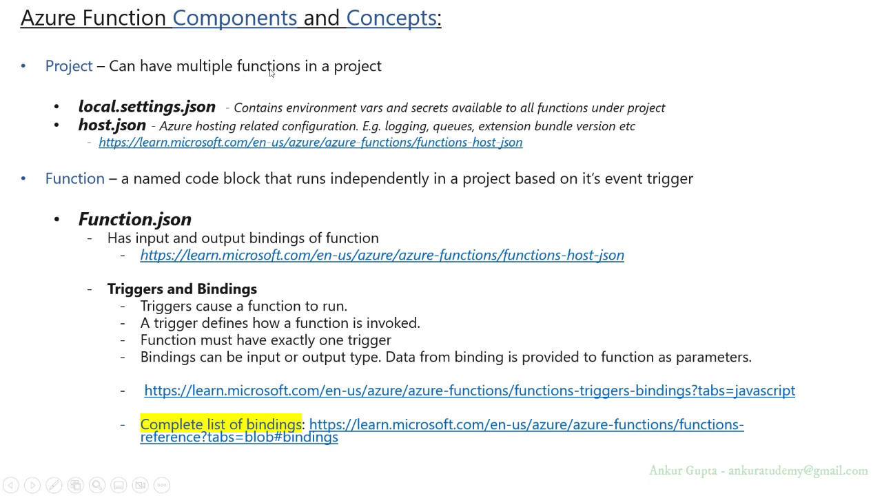
mouse_move(77, 66)
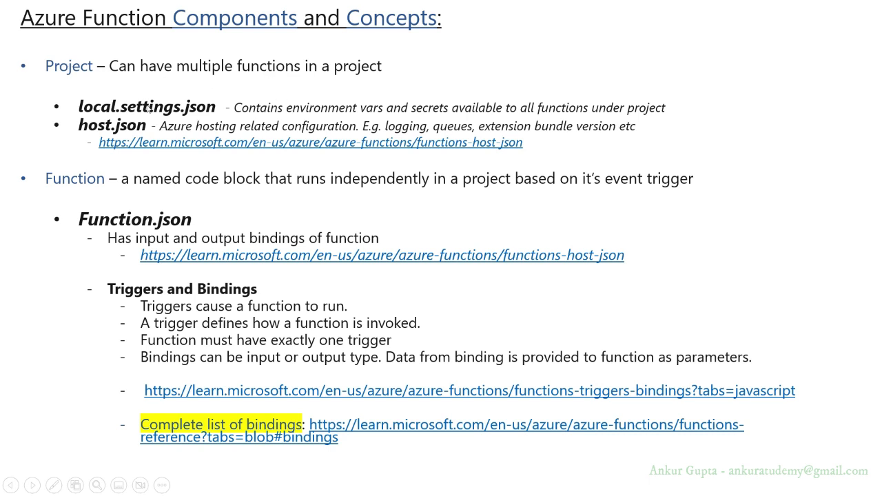
mouse_move(397, 116)
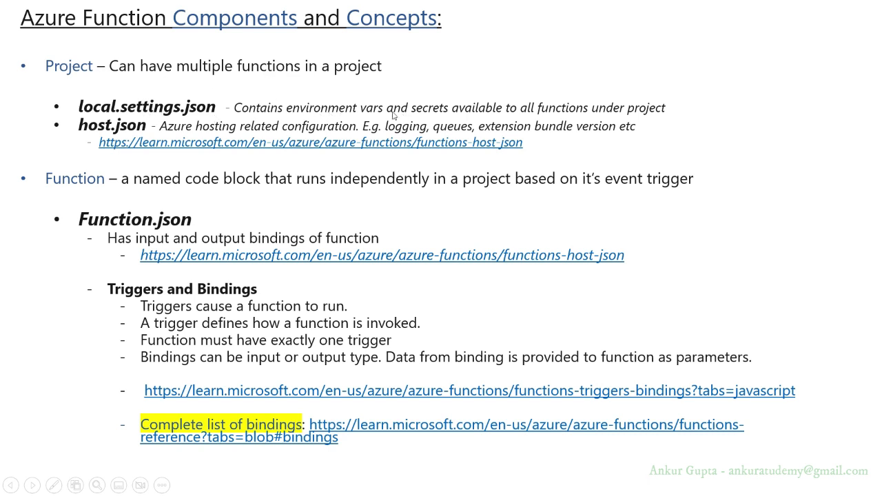
mouse_move(601, 109)
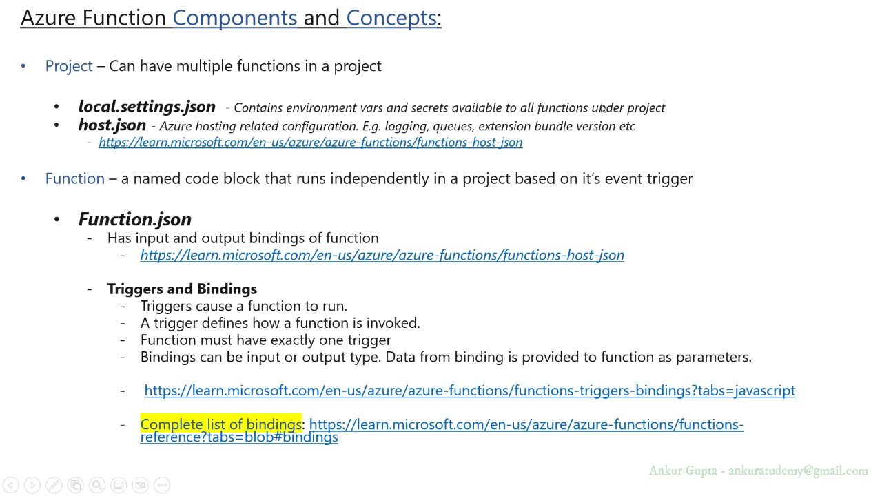
mouse_move(598, 115)
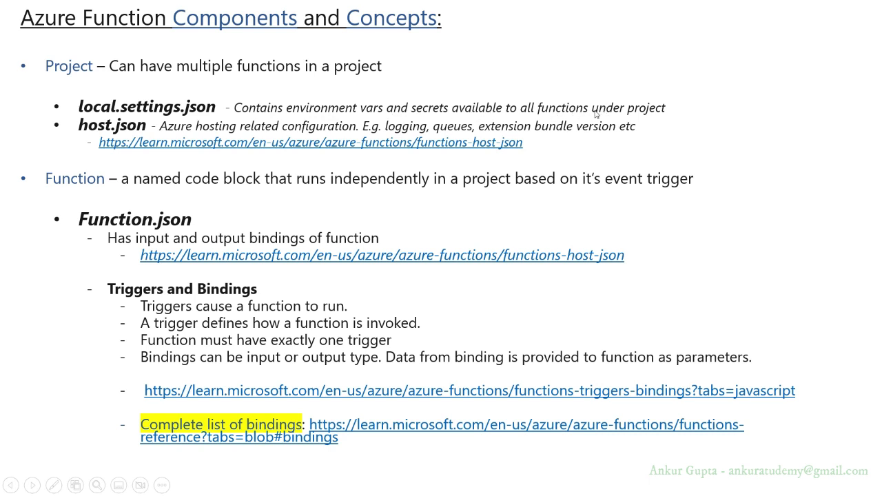
mouse_move(157, 129)
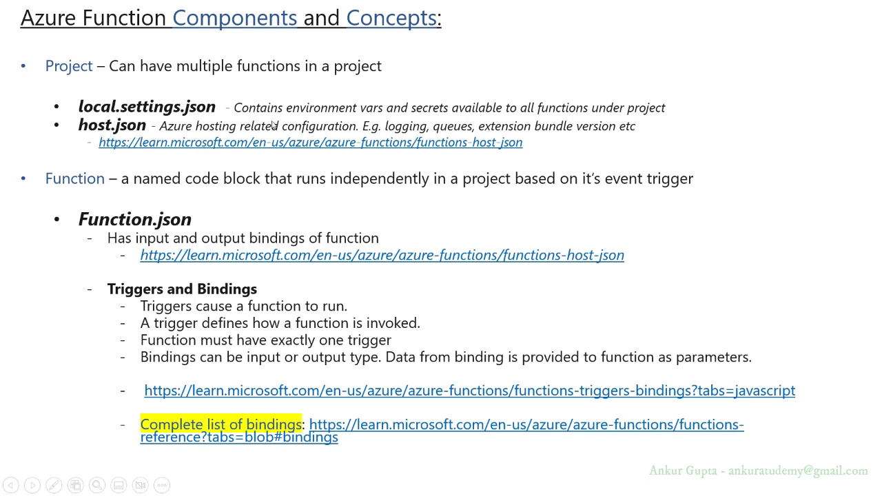
mouse_move(343, 132)
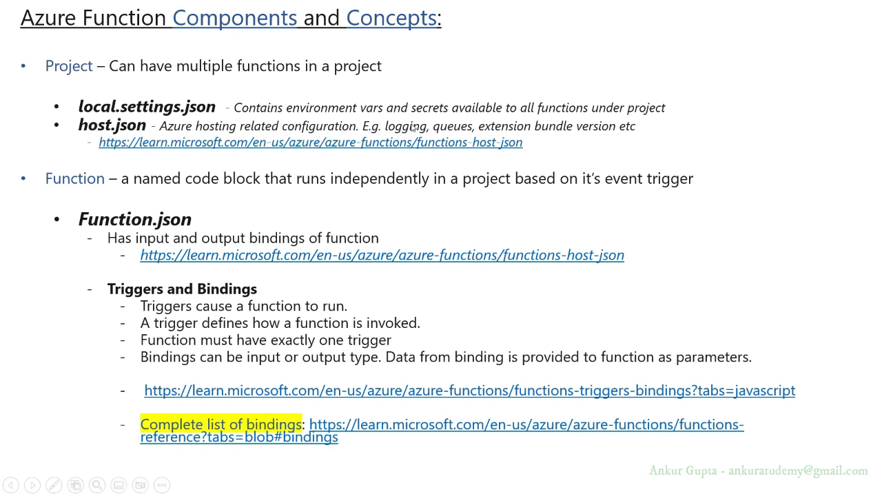
mouse_move(420, 140)
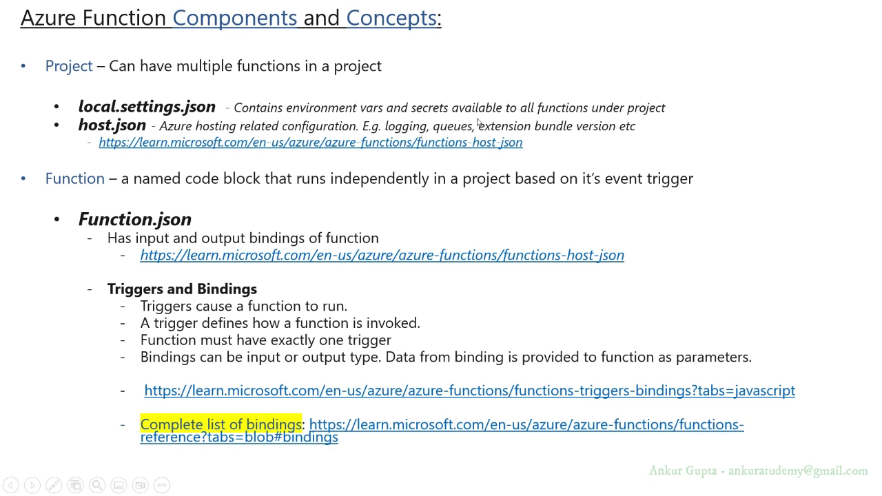
mouse_move(535, 133)
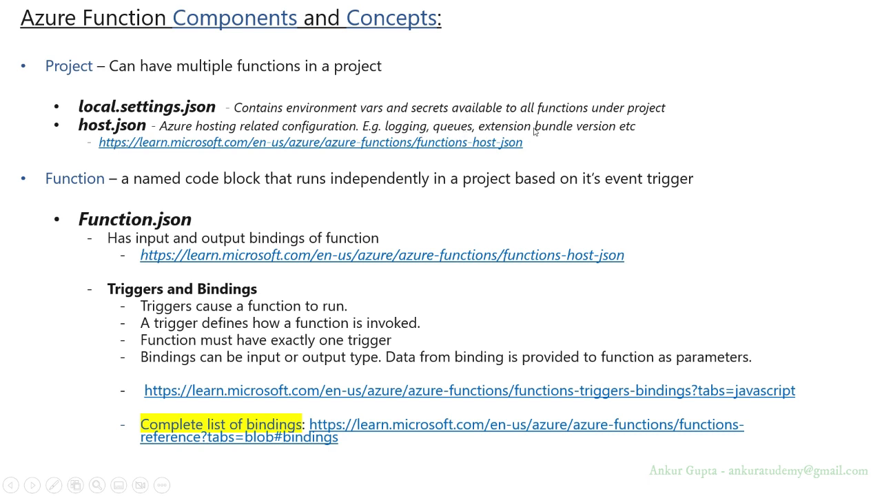
mouse_move(504, 127)
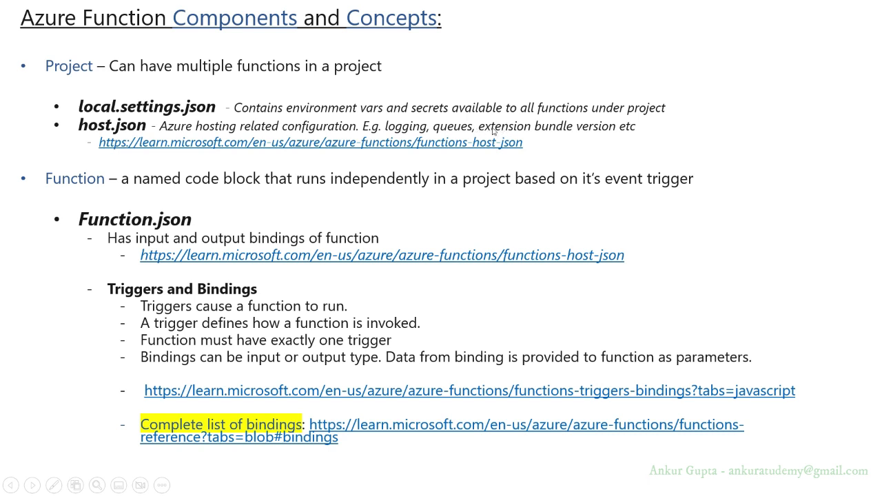
mouse_move(557, 131)
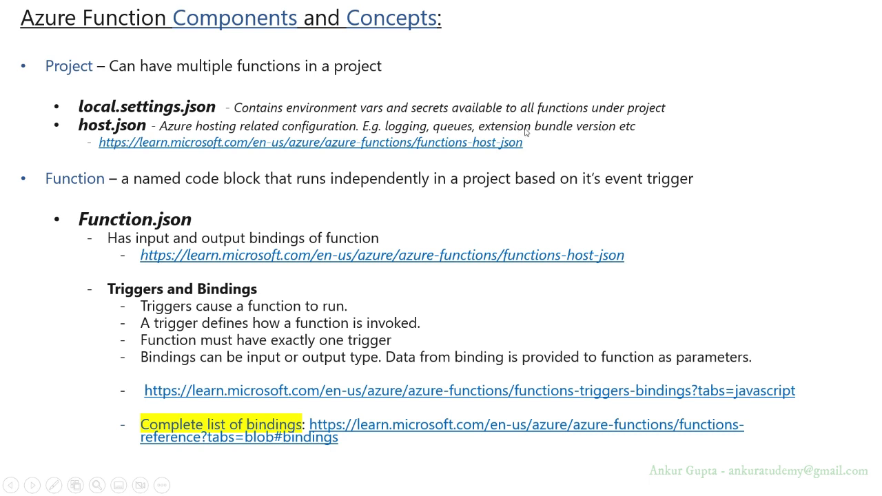
mouse_move(513, 130)
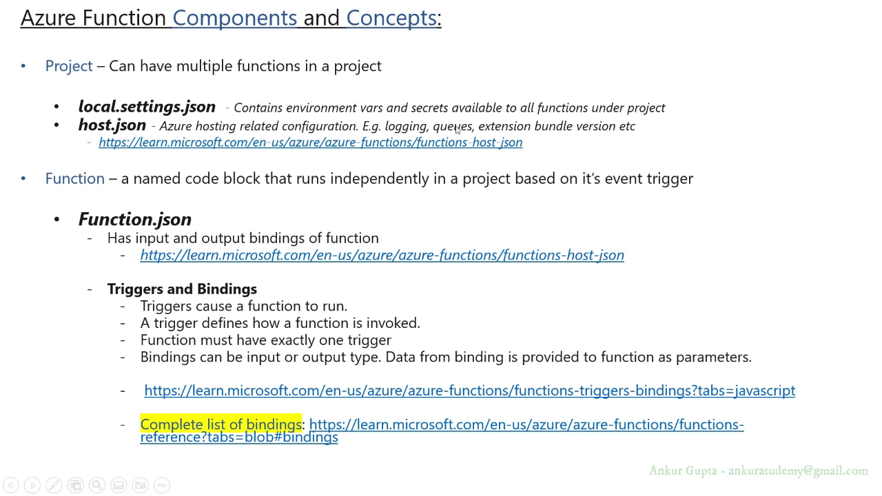
mouse_move(539, 133)
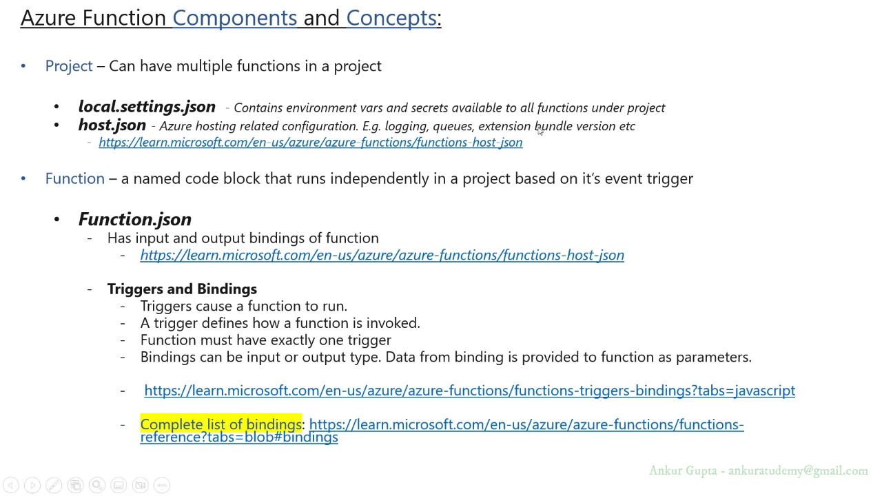
mouse_move(531, 122)
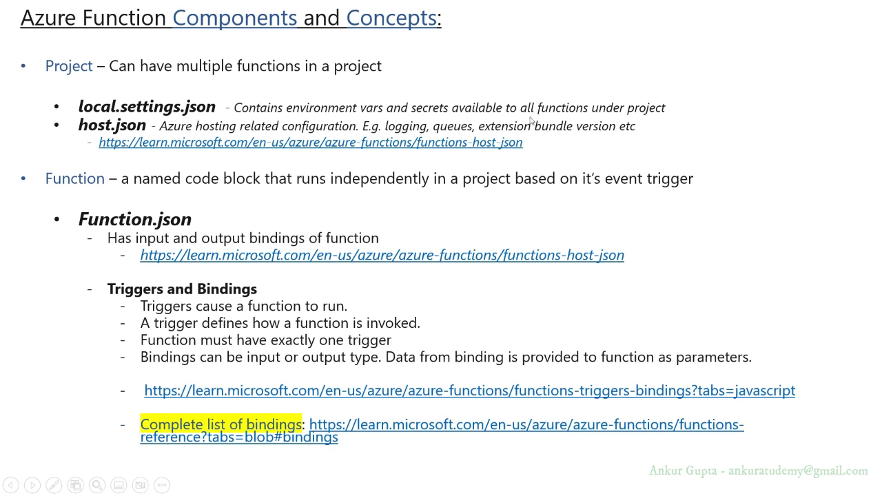
mouse_move(540, 124)
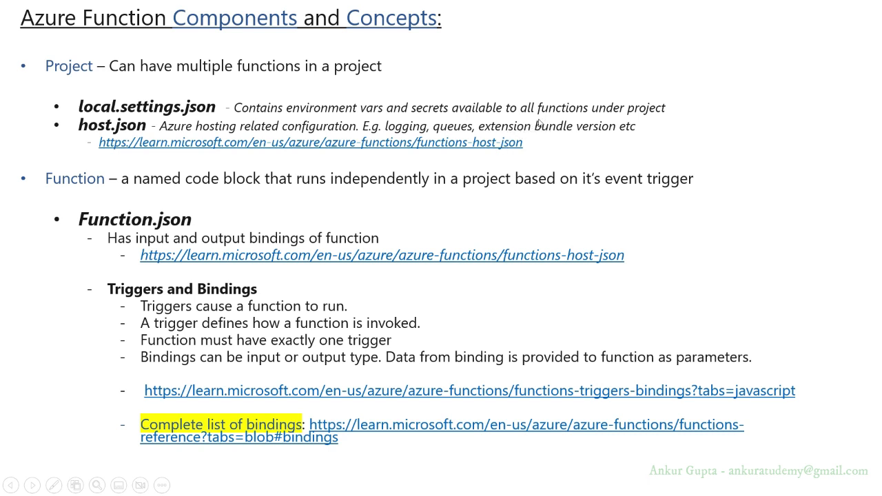
mouse_move(527, 130)
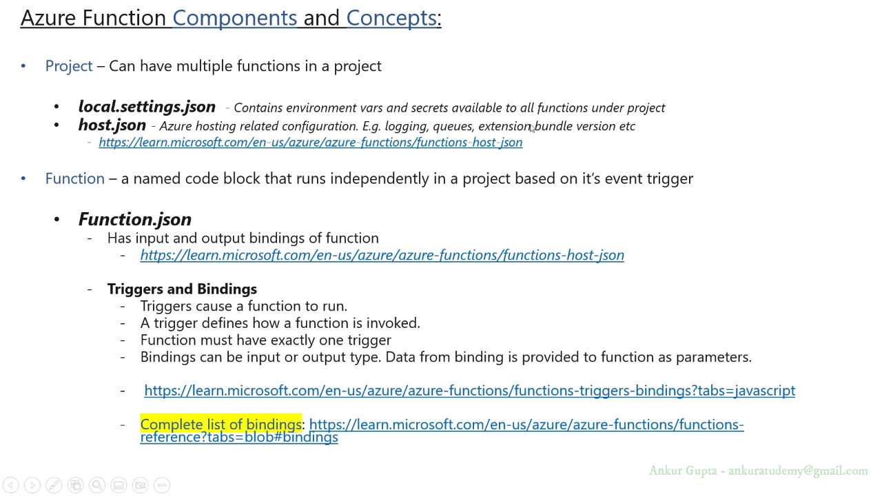
mouse_move(545, 135)
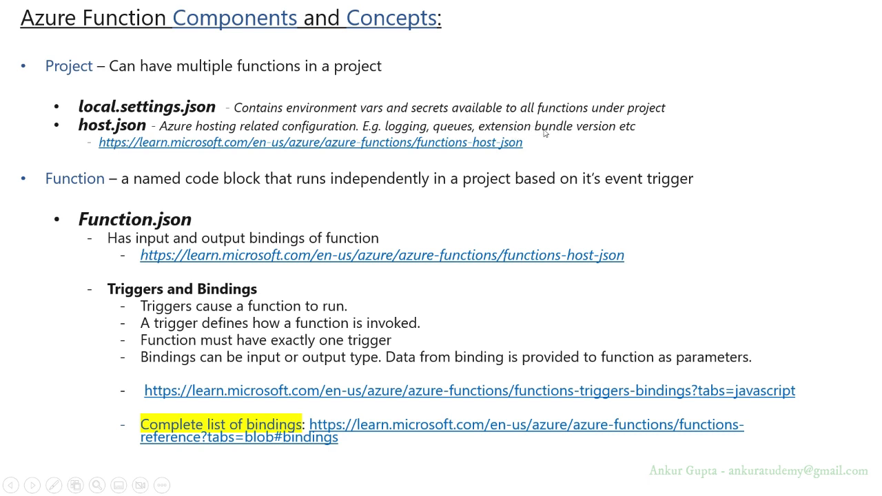
mouse_move(347, 145)
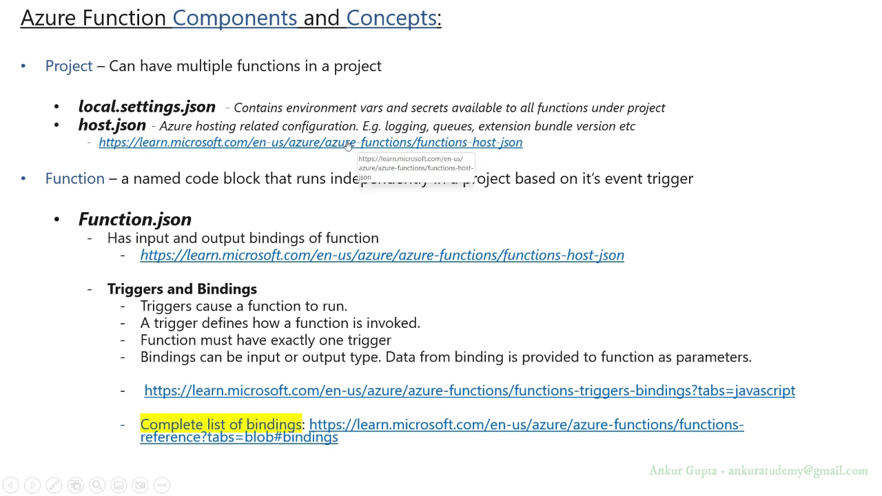
mouse_move(480, 153)
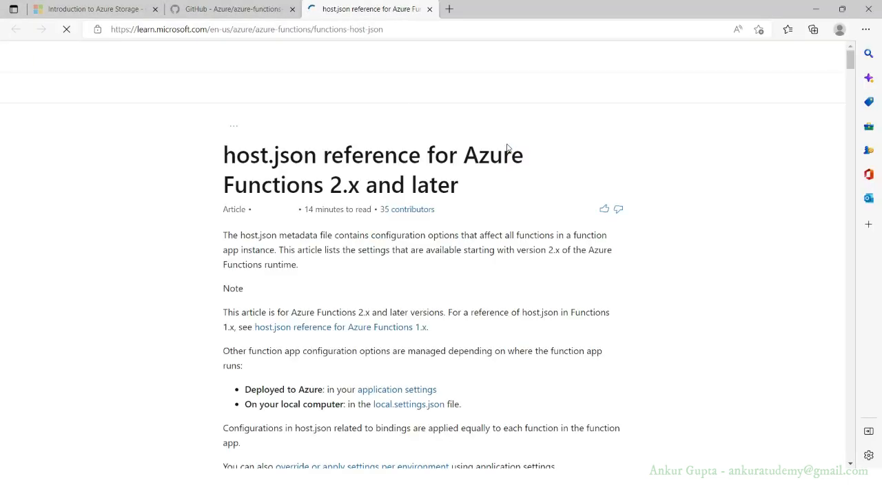
Return to the host.json reference article and review the sample's extensions and extensionBundle settings.
click(231, 8)
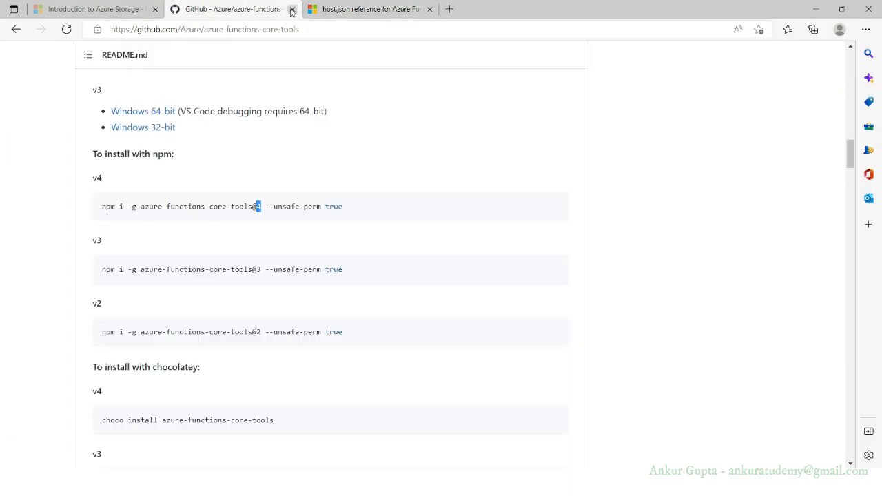
click(291, 8)
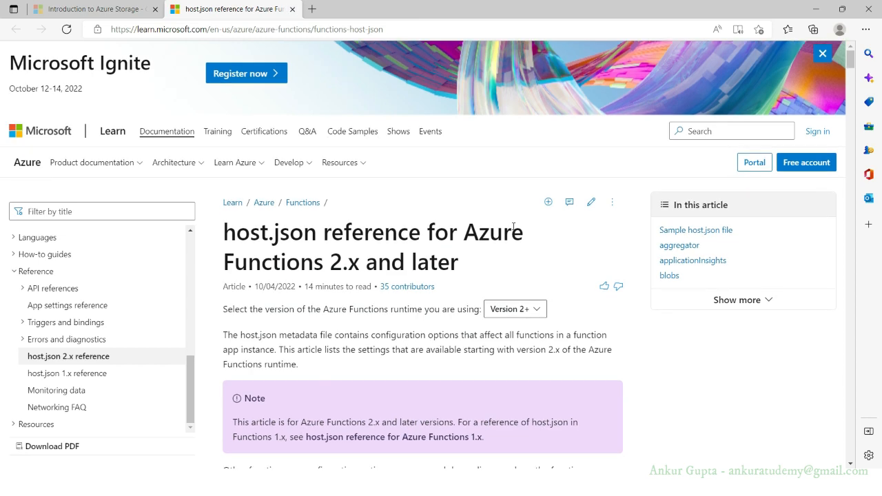
scroll(down, 3)
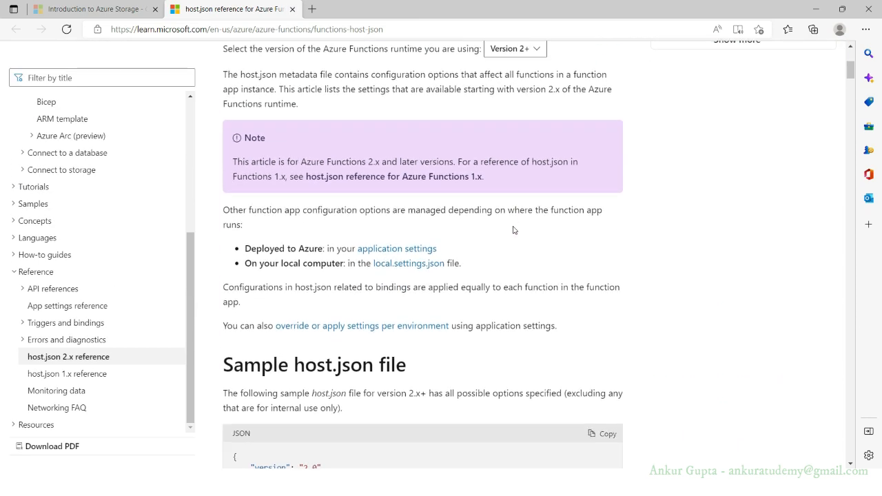
scroll(down, 3)
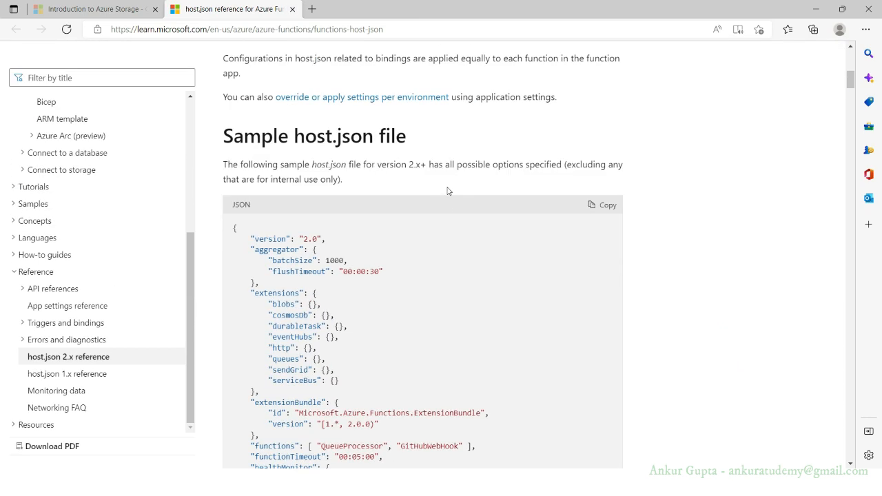
scroll(down, 3)
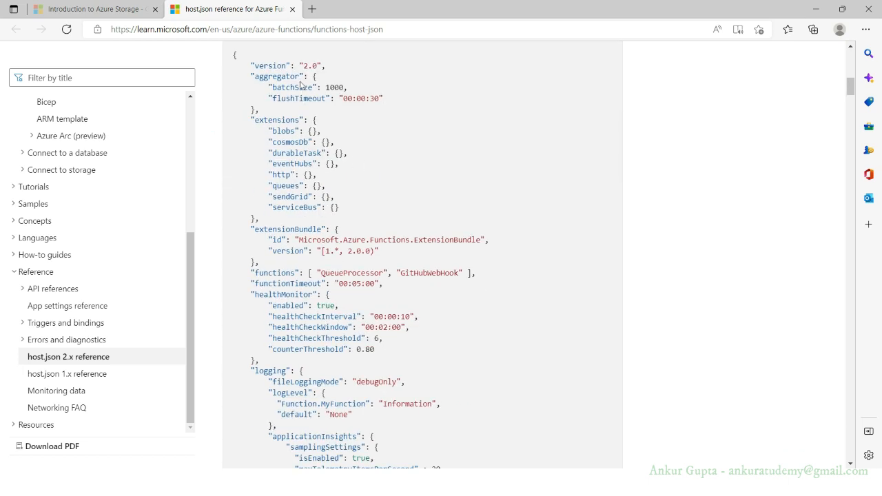
double_click(277, 118)
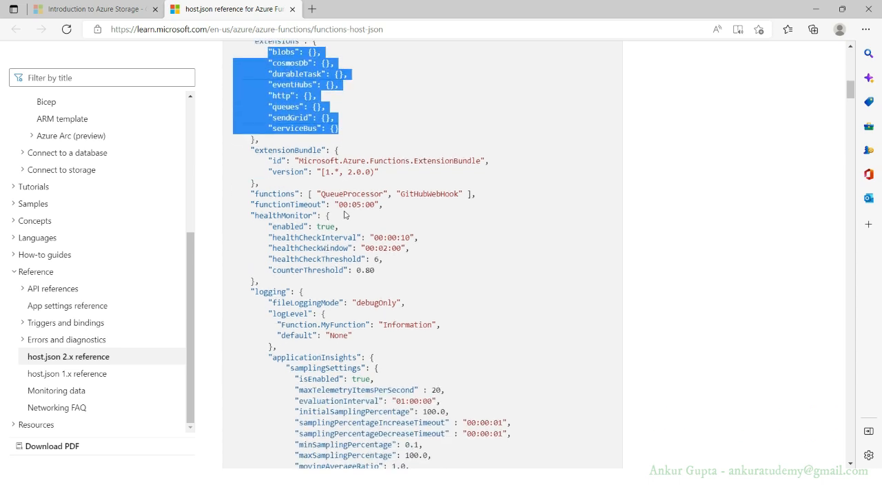
scroll(down, 3)
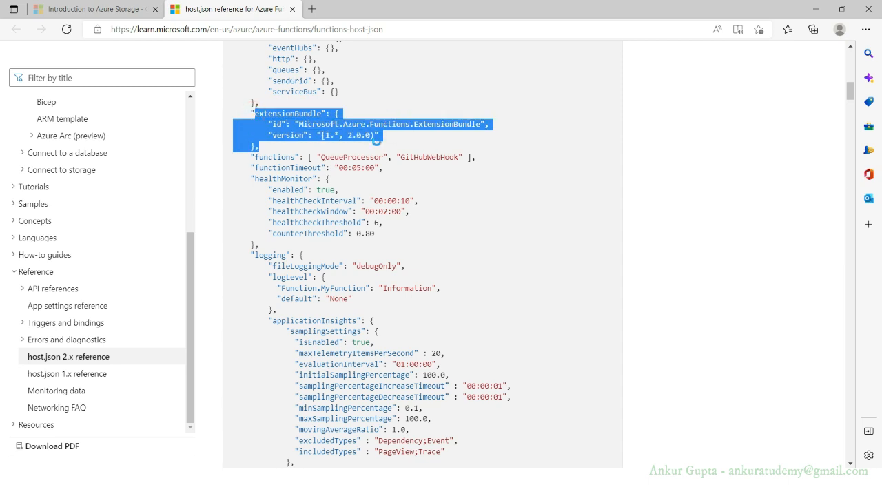
click(328, 135)
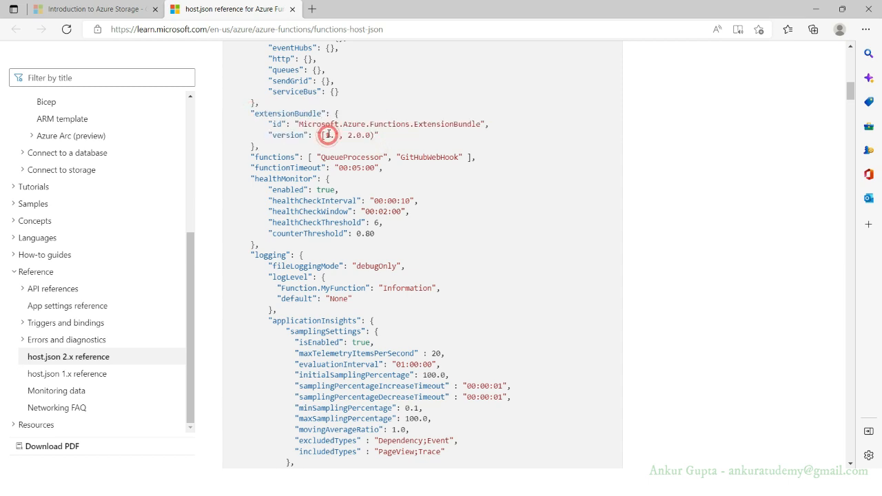
Continue through the sample's logging, managedDependency and singleton settings.
scroll(down, 3)
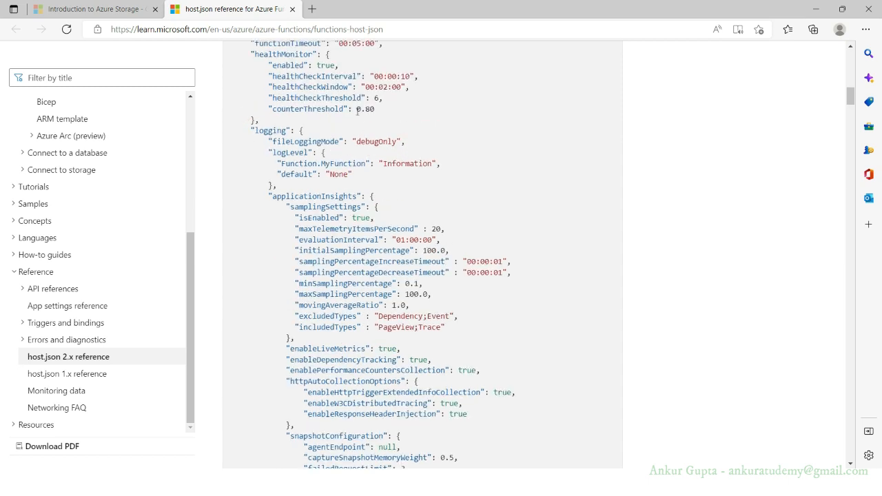
scroll(down, 3)
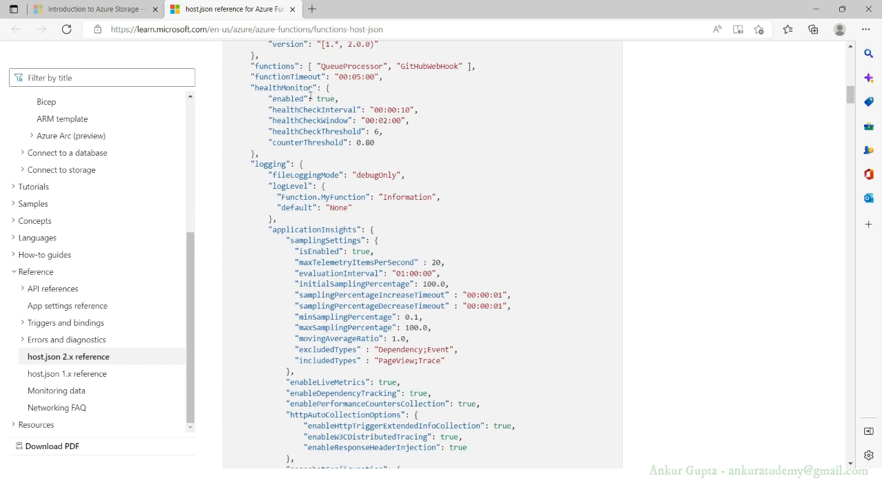
scroll(down, 3)
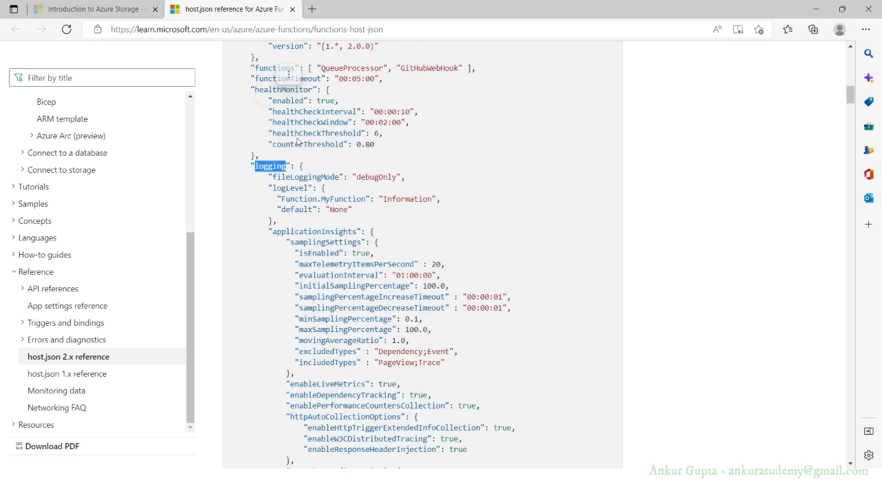
scroll(down, 3)
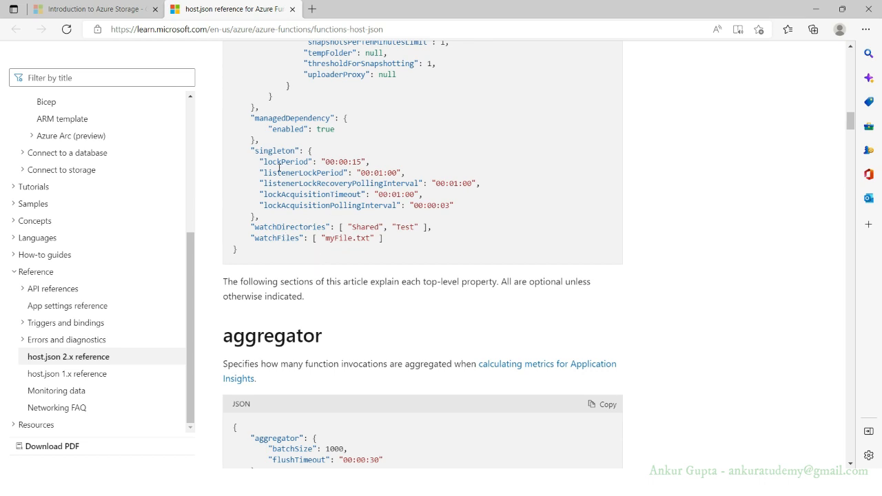
double_click(290, 118)
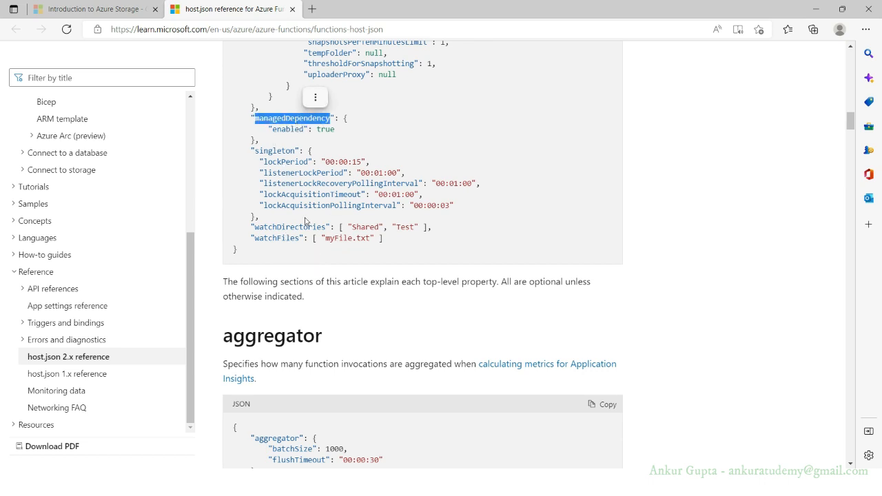
scroll(down, 3)
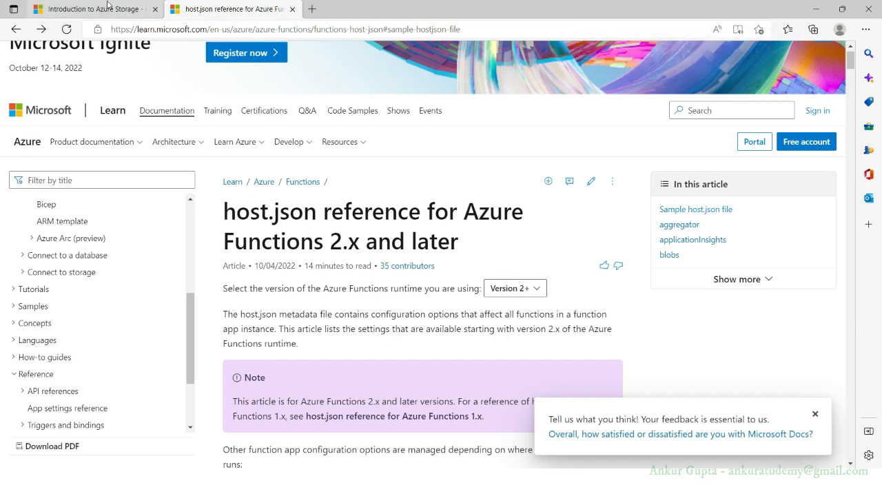
click(94, 8)
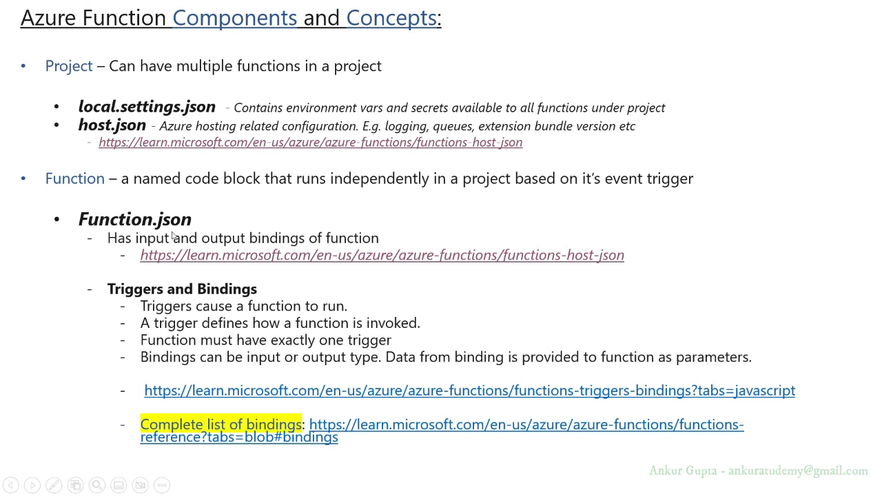
mouse_move(339, 269)
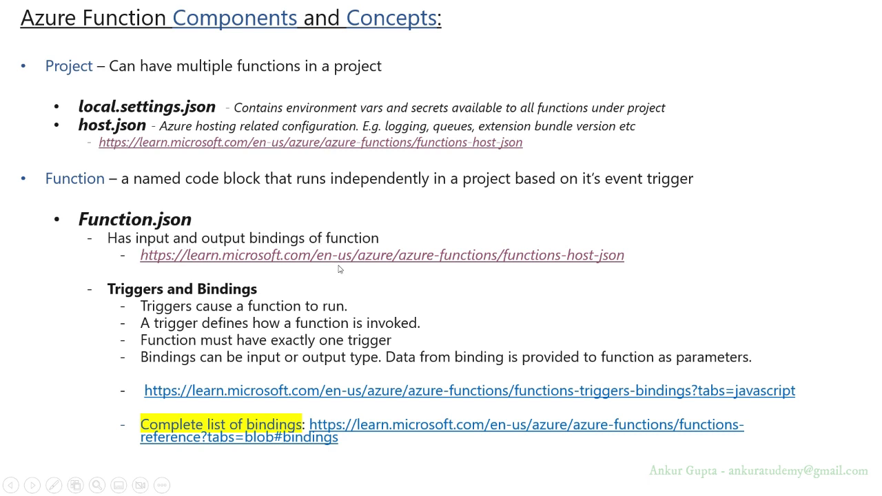
mouse_move(456, 265)
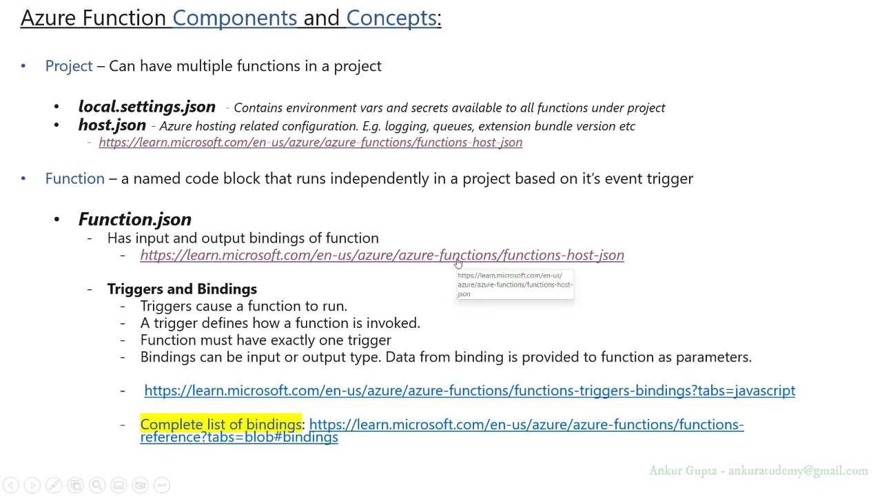
mouse_move(526, 259)
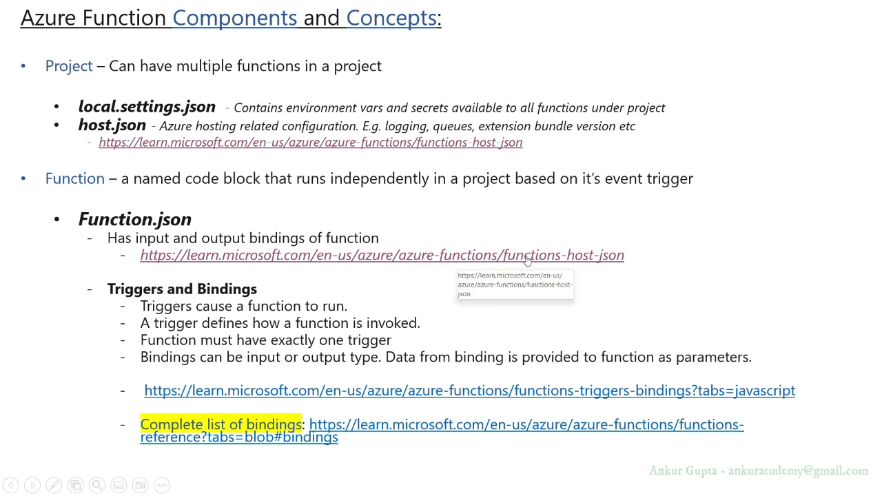
mouse_move(603, 259)
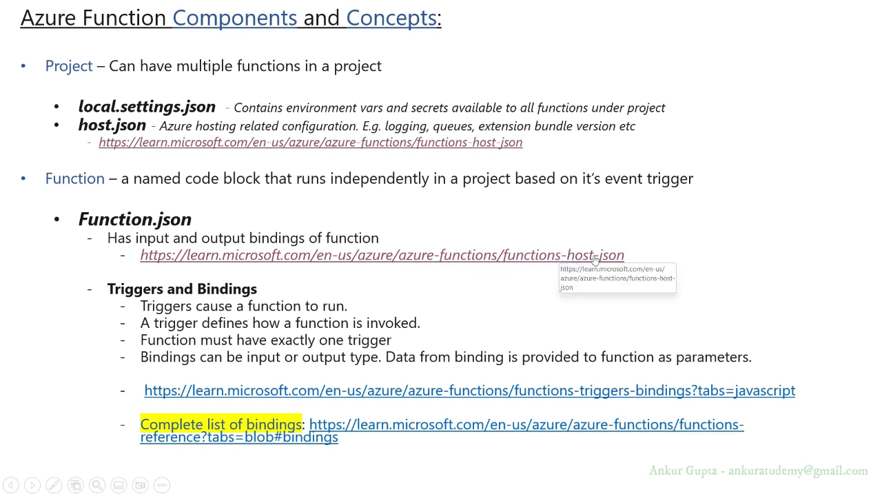
mouse_move(422, 297)
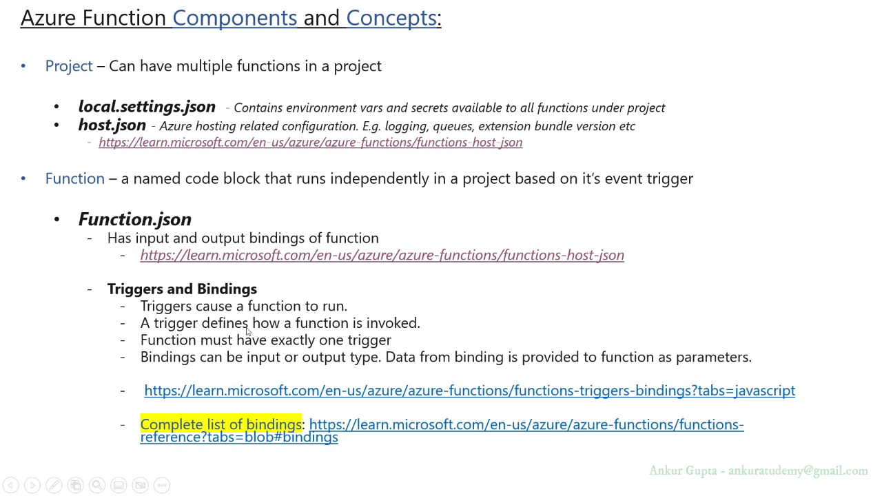
mouse_move(214, 314)
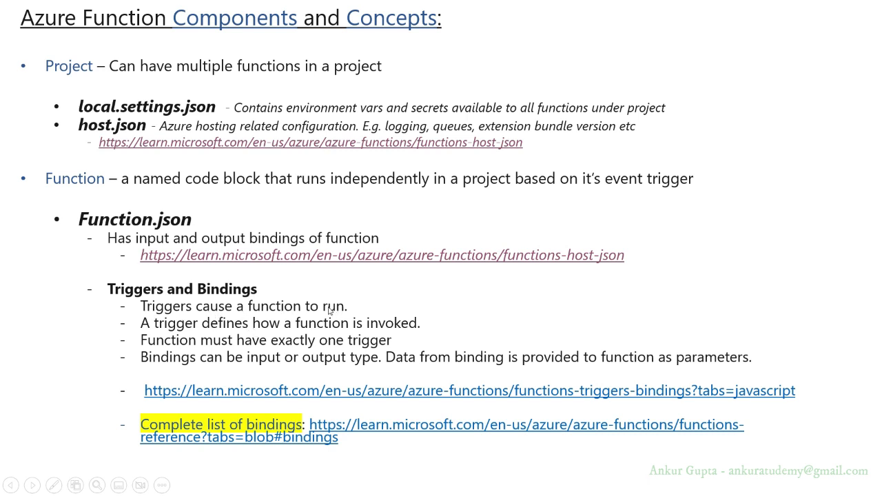
mouse_move(182, 310)
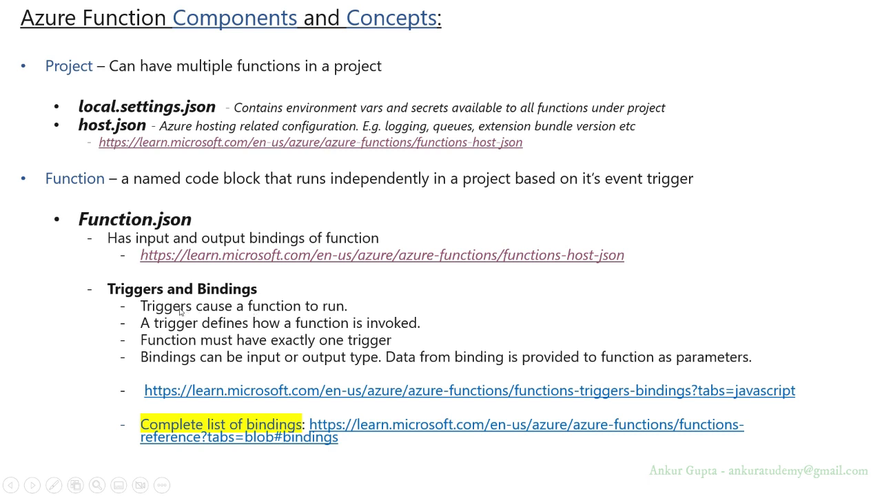
mouse_move(166, 329)
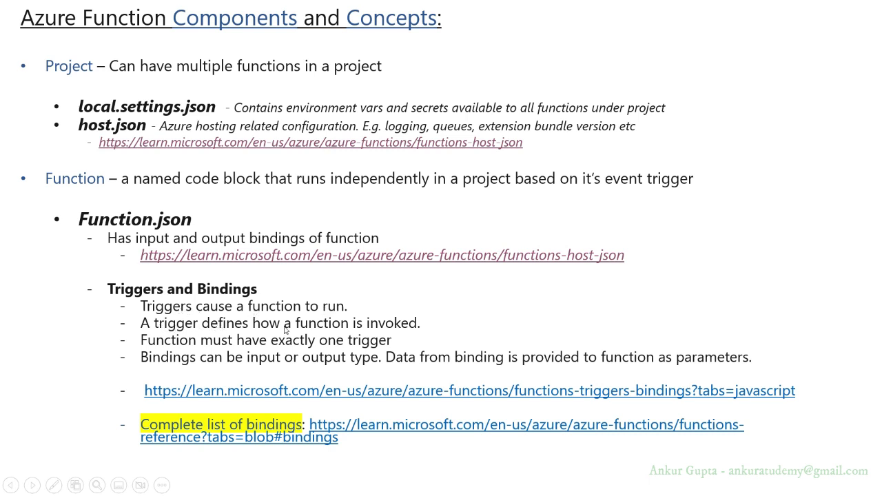
mouse_move(342, 338)
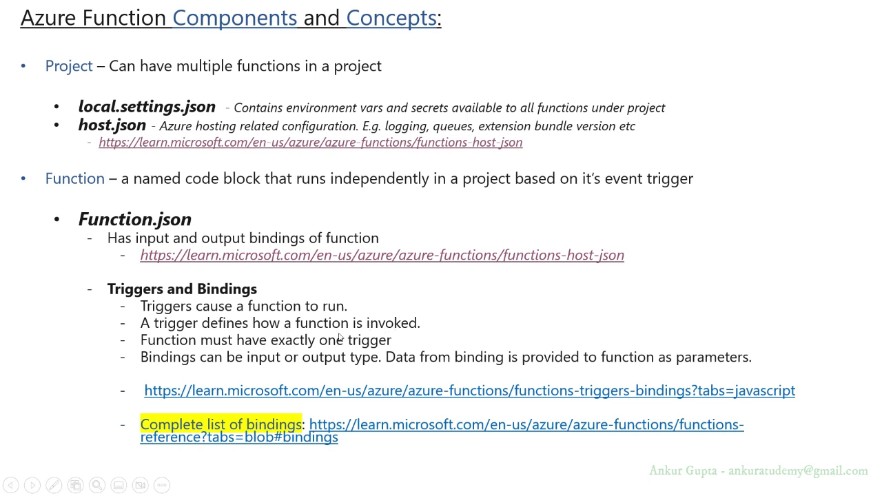
mouse_move(340, 320)
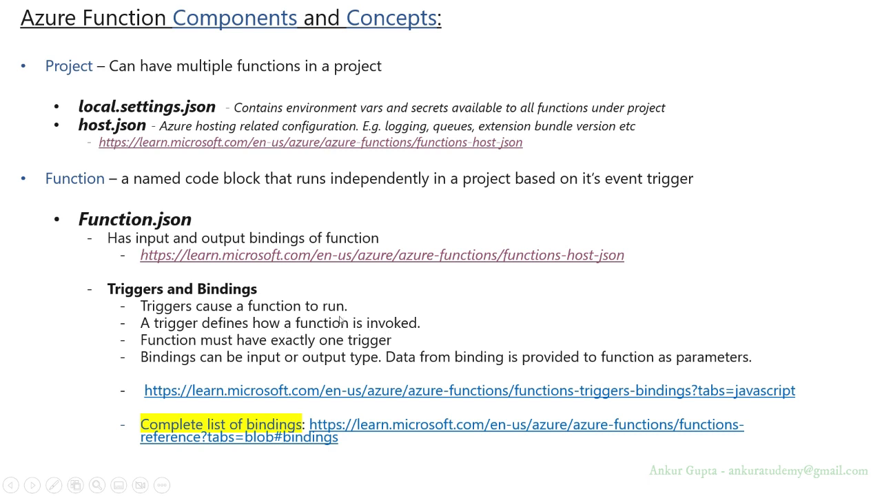
mouse_move(369, 330)
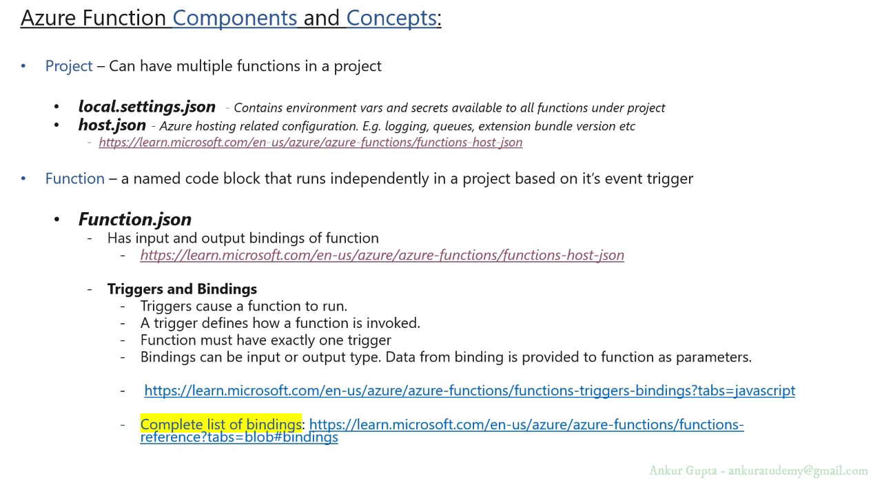
mouse_move(399, 332)
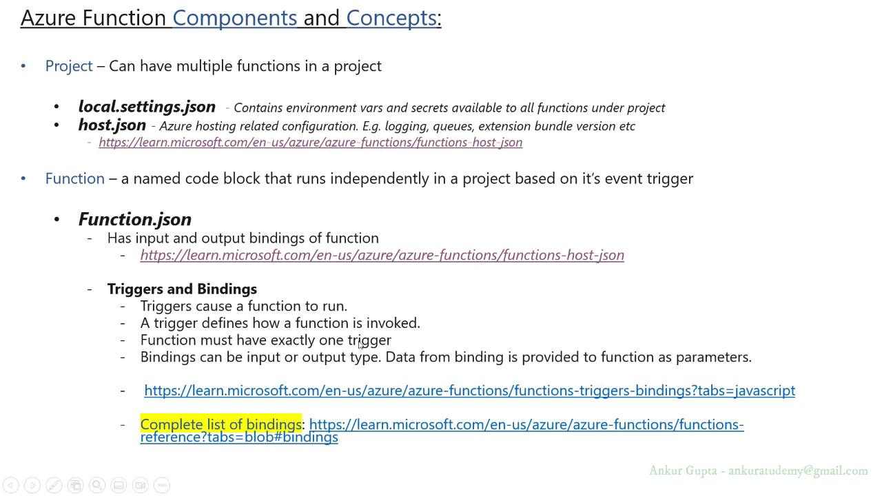
mouse_move(168, 361)
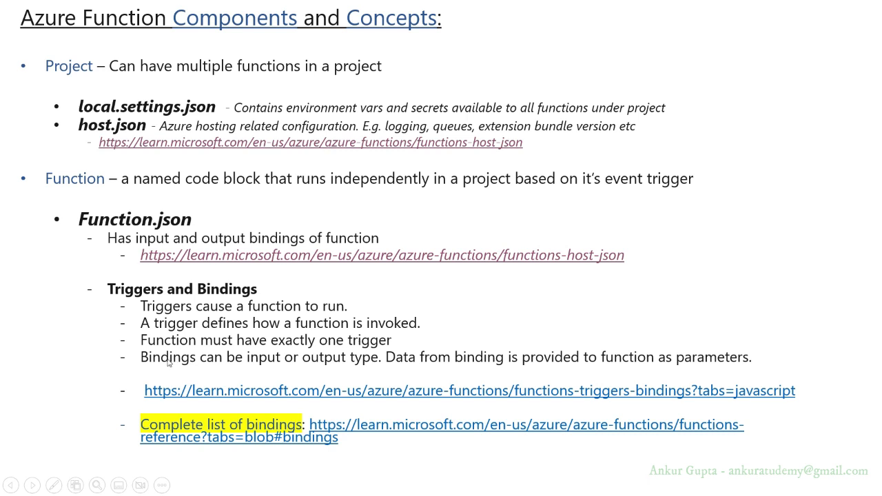
mouse_move(354, 361)
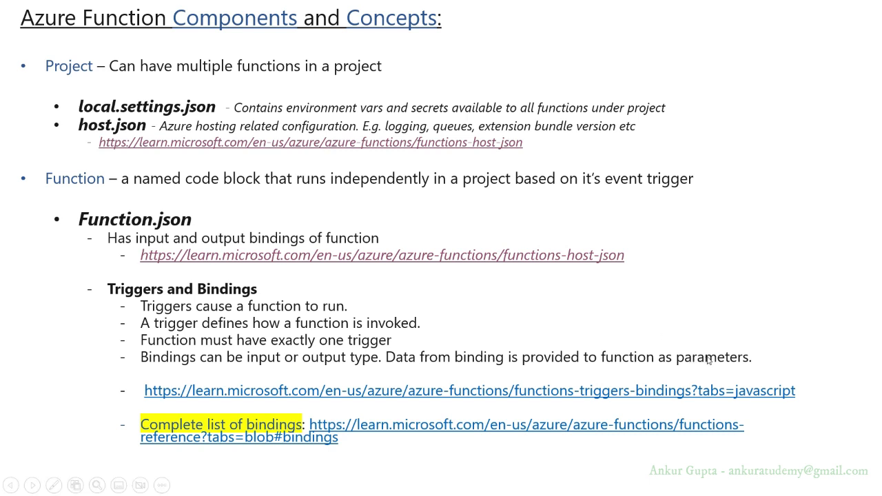
mouse_move(479, 391)
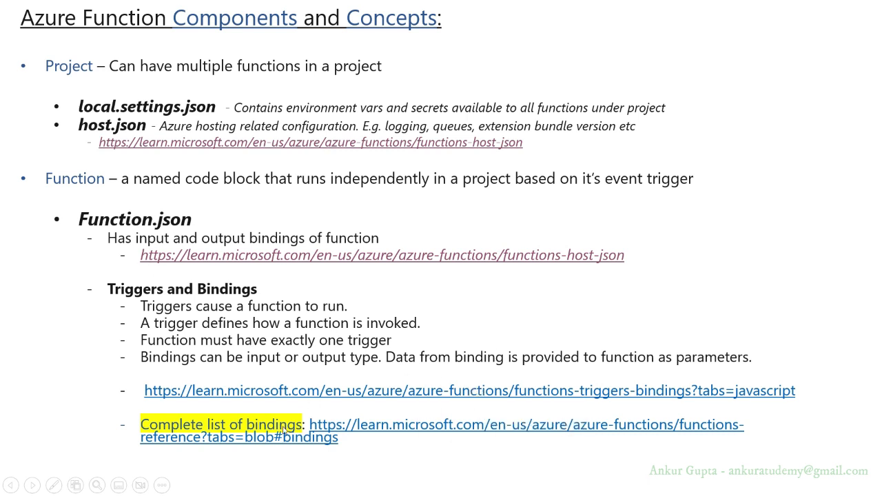
mouse_move(365, 433)
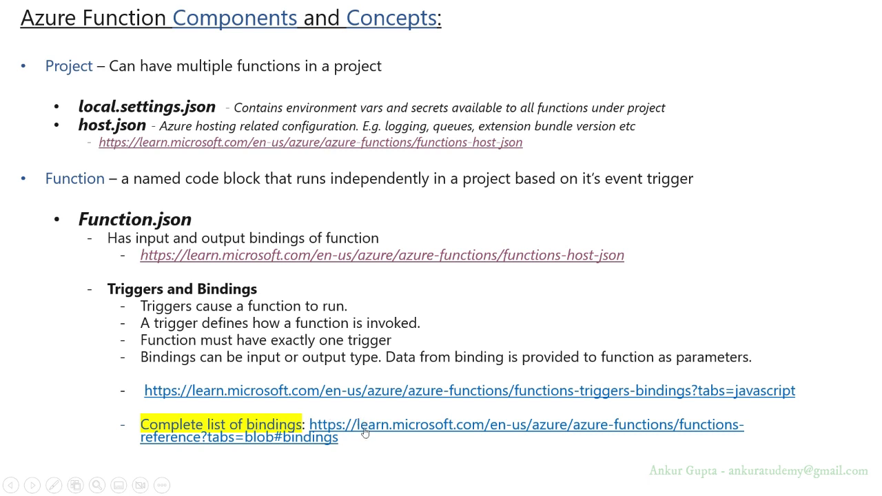
Follow the slide's 'Complete list of bindings' hyperlink to Microsoft Learn.
click(416, 425)
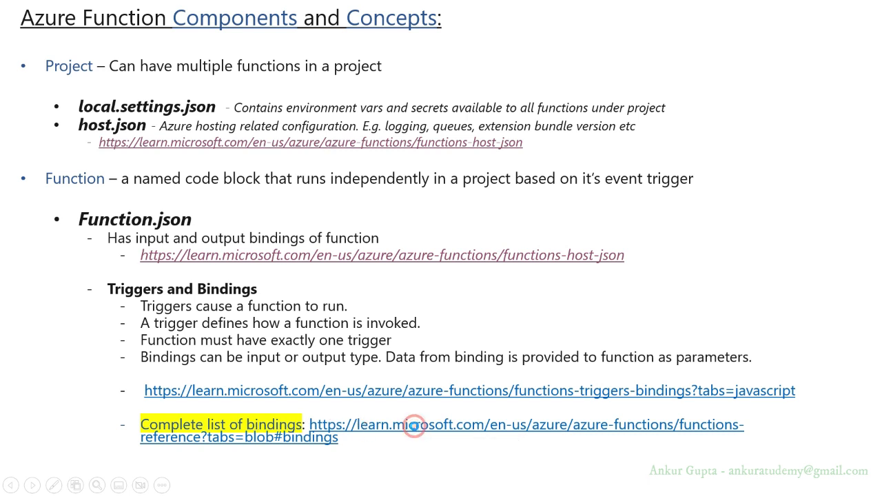
click(412, 427)
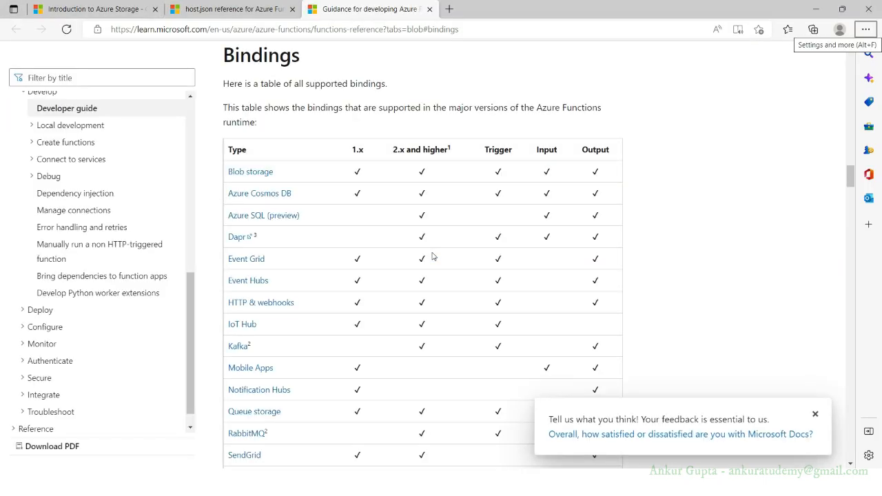
scroll(down, 3)
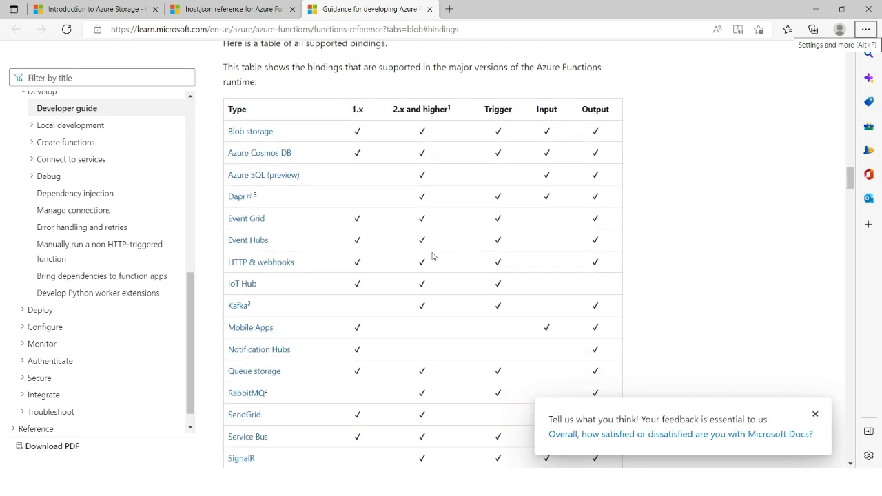
mouse_move(293, 135)
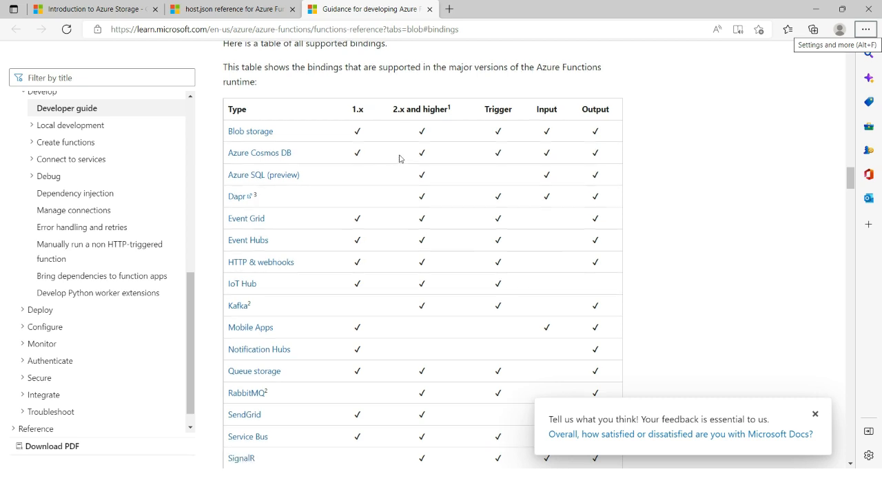
scroll(up, 3)
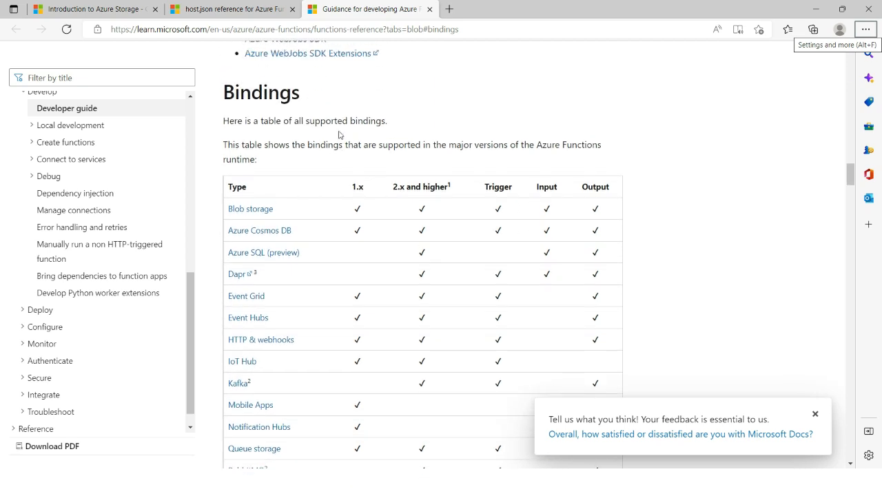
scroll(down, 3)
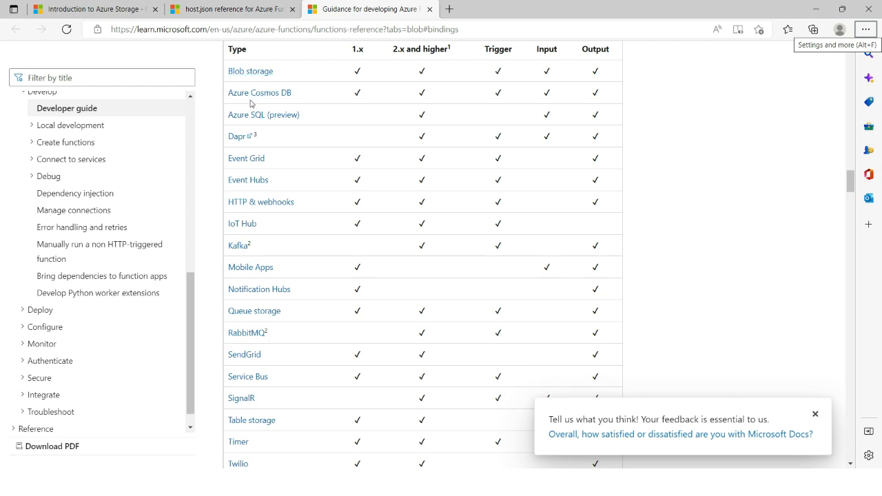
mouse_move(248, 179)
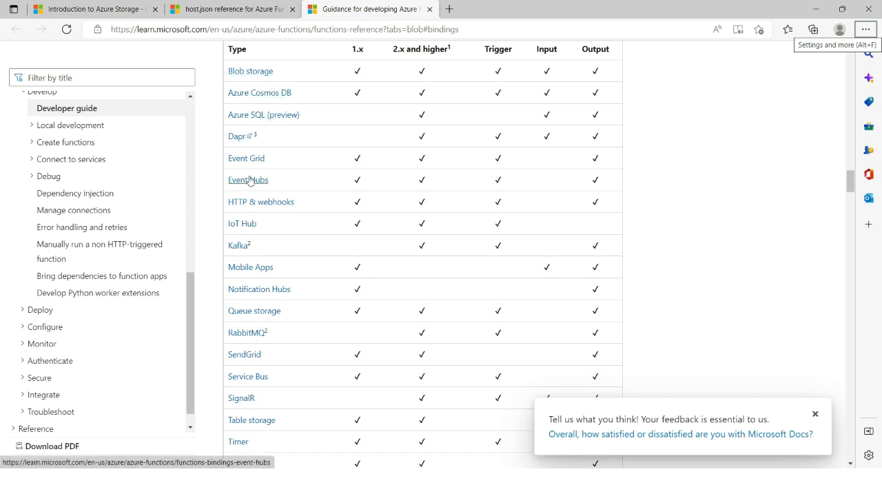
scroll(down, 3)
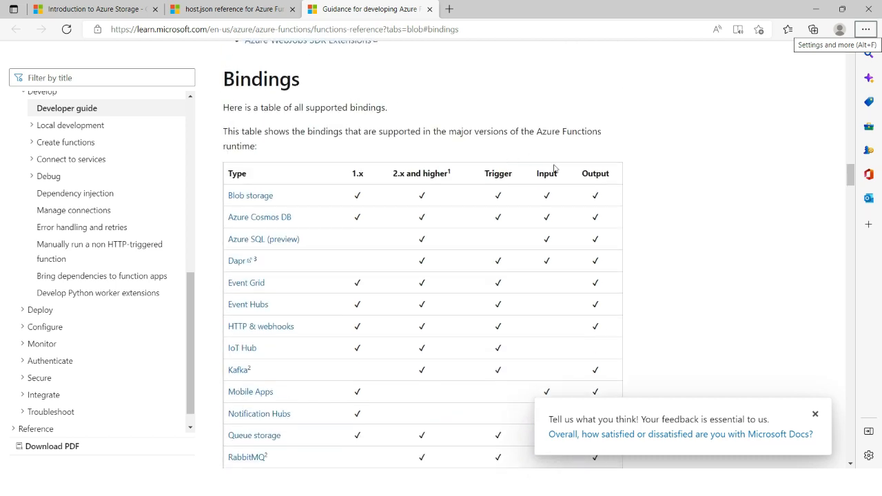
mouse_move(576, 193)
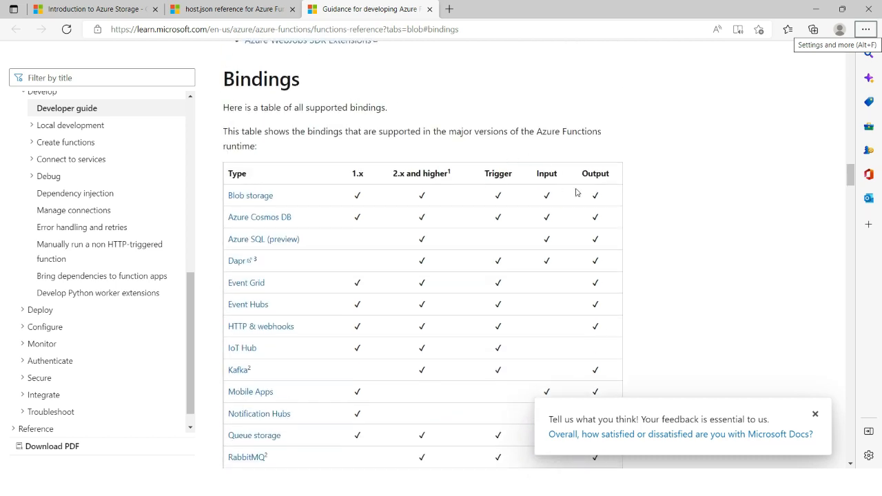
scroll(down, 3)
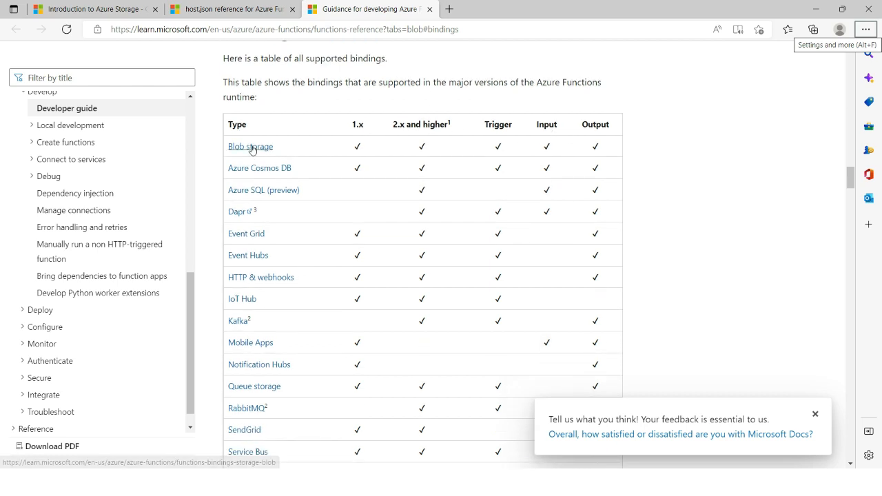
mouse_move(552, 138)
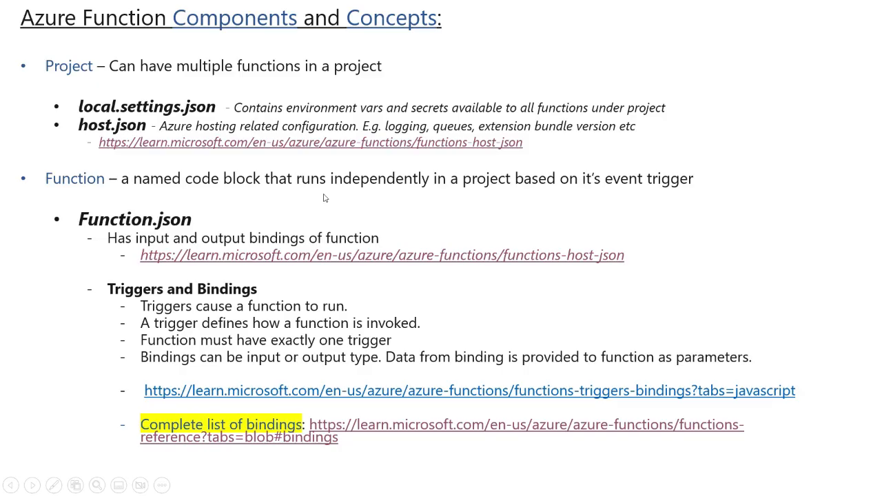
mouse_move(341, 190)
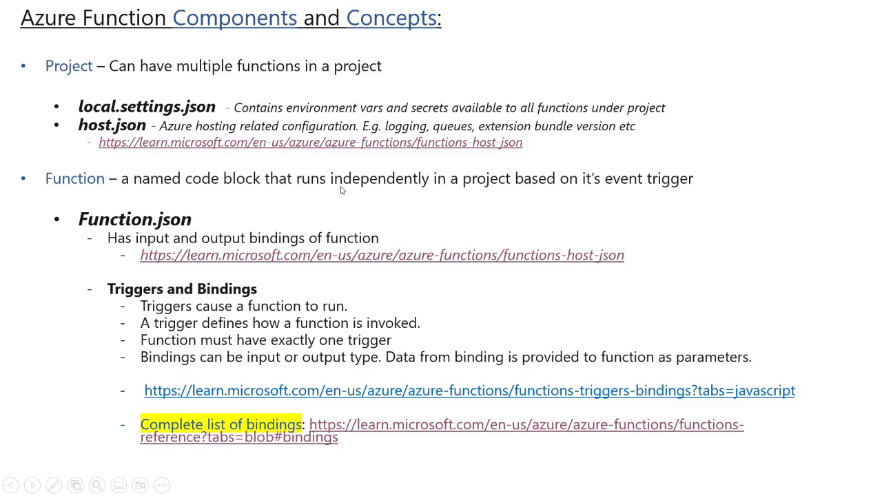
mouse_move(421, 223)
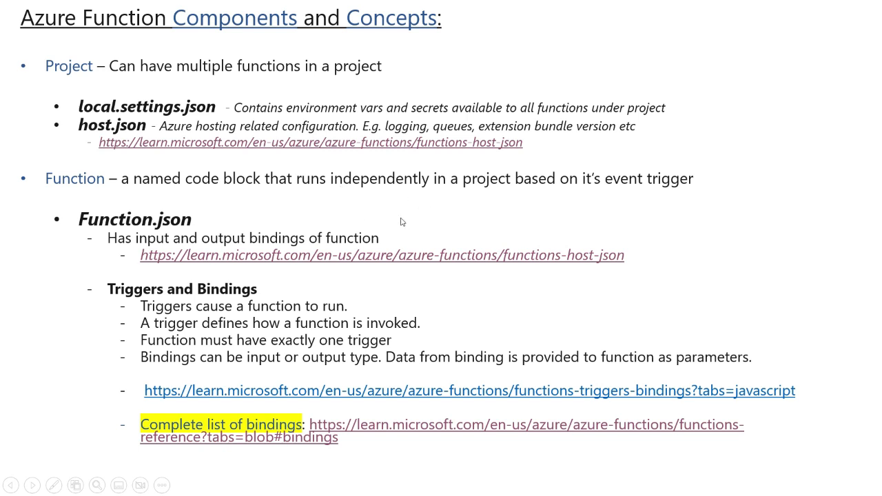
mouse_move(353, 344)
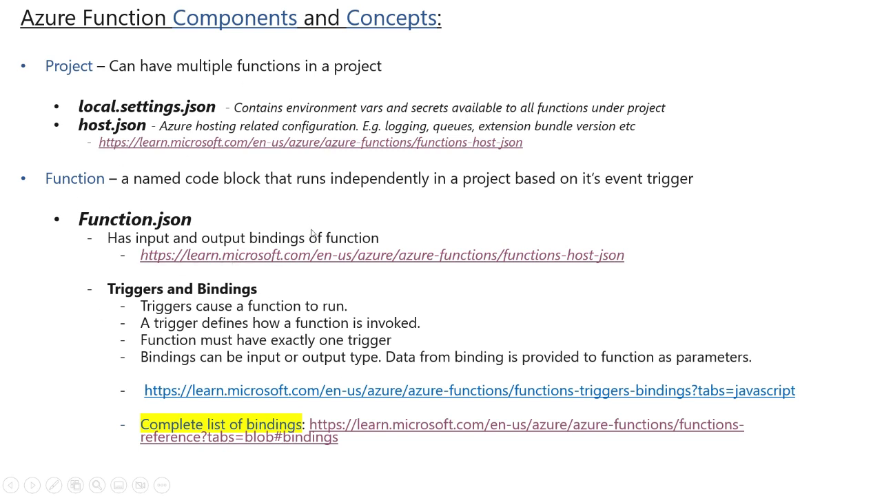
mouse_move(553, 242)
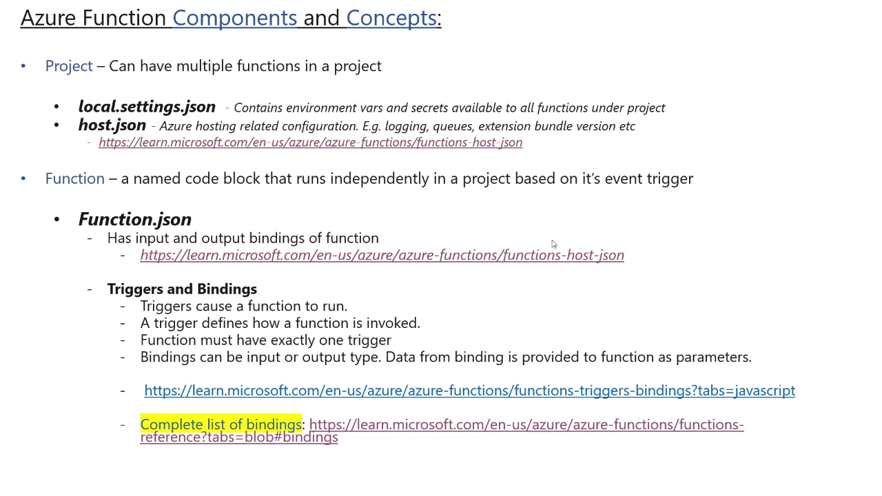